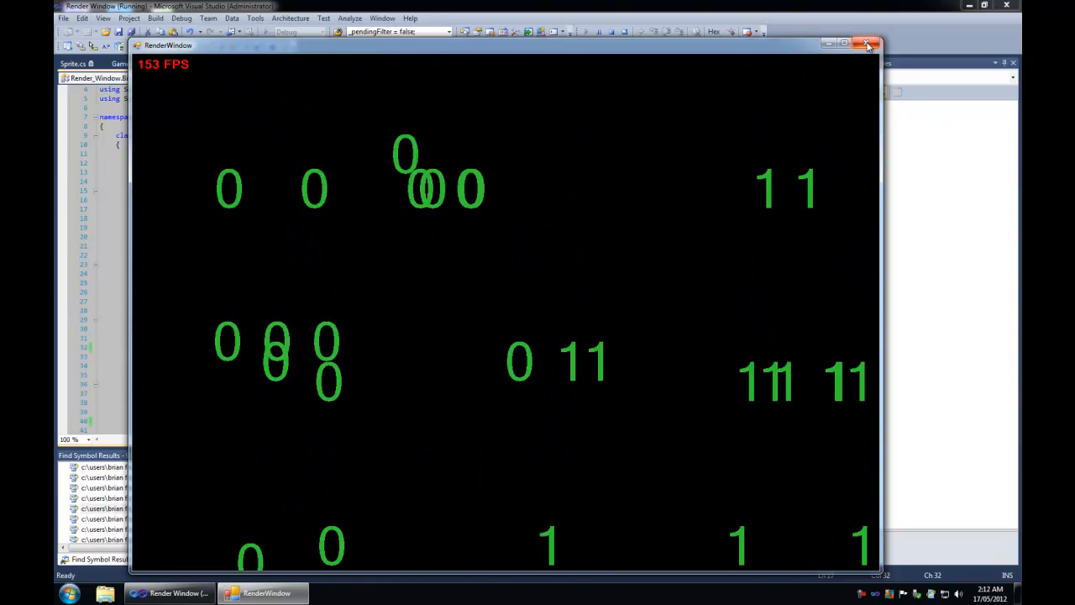
Stop the running binary sprite demo by closing the RenderWindow form.
click(865, 43)
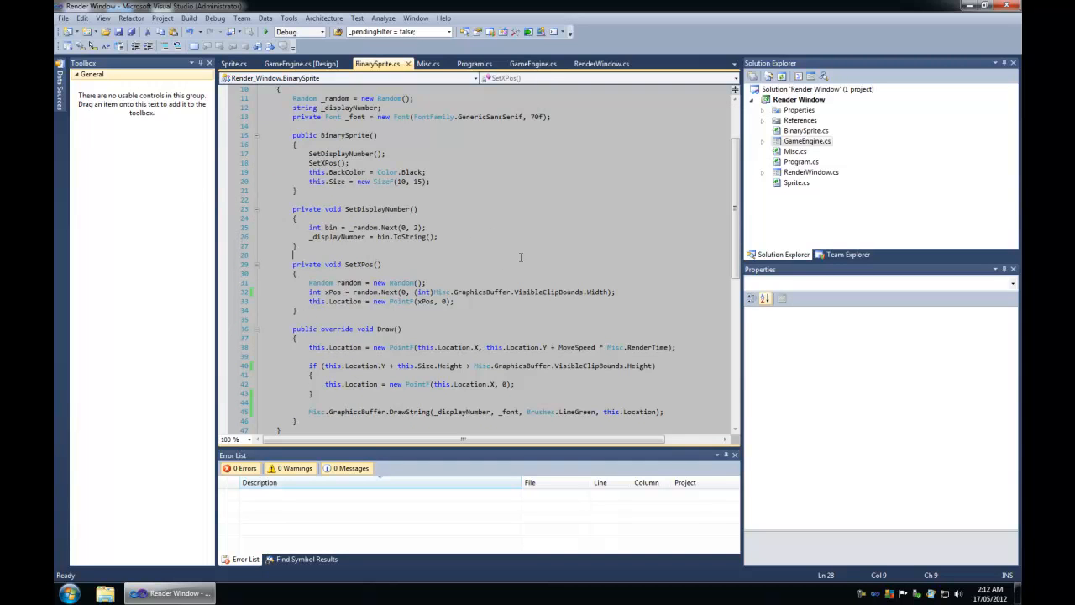
mouse_move(625, 242)
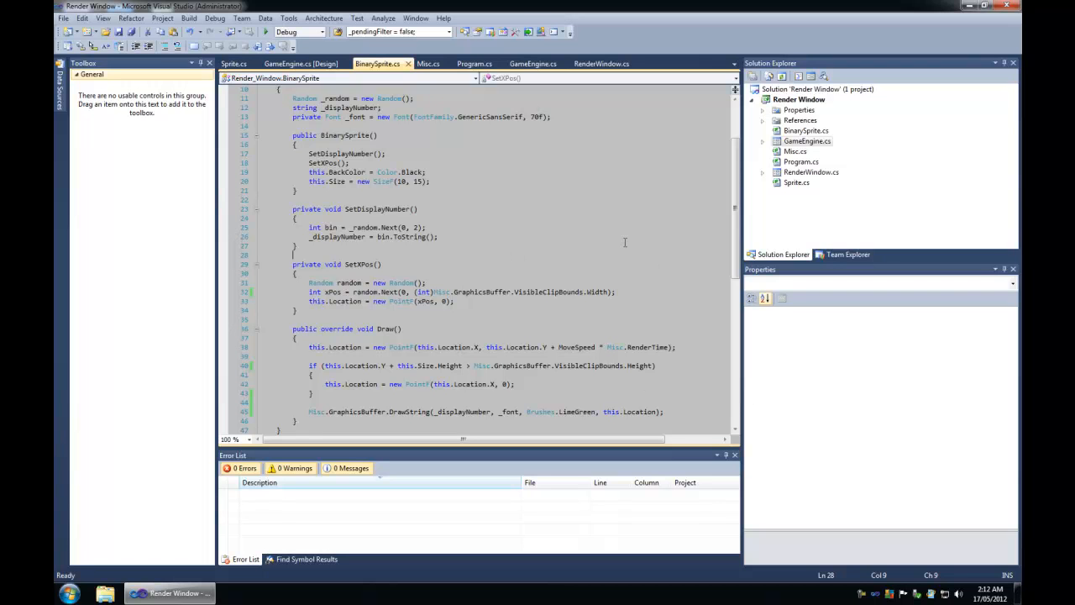
mouse_move(569, 329)
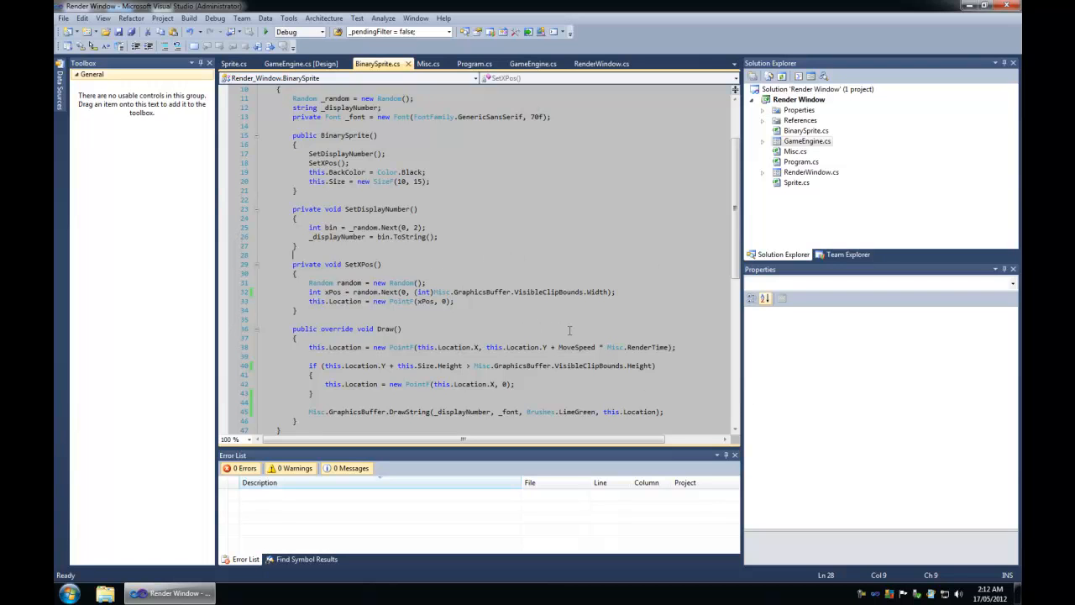
click(301, 249)
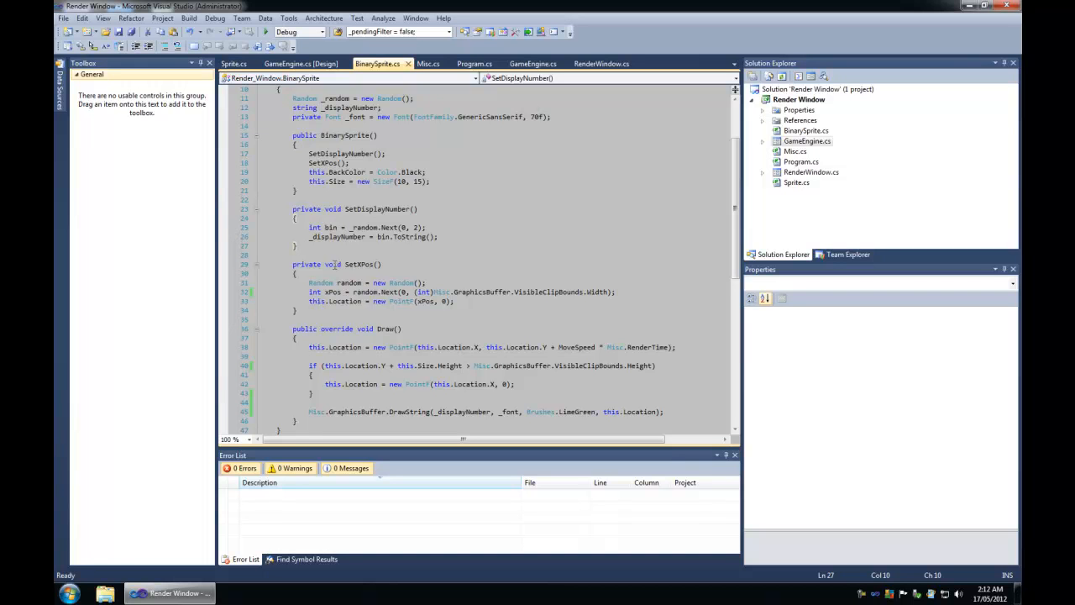
scroll(down, 3)
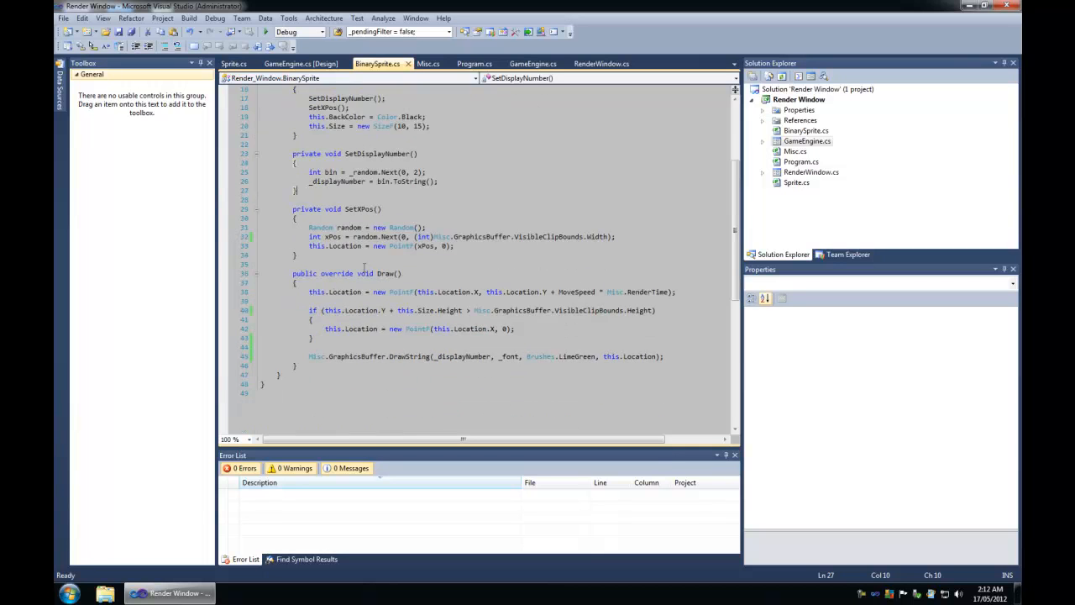
click(811, 171)
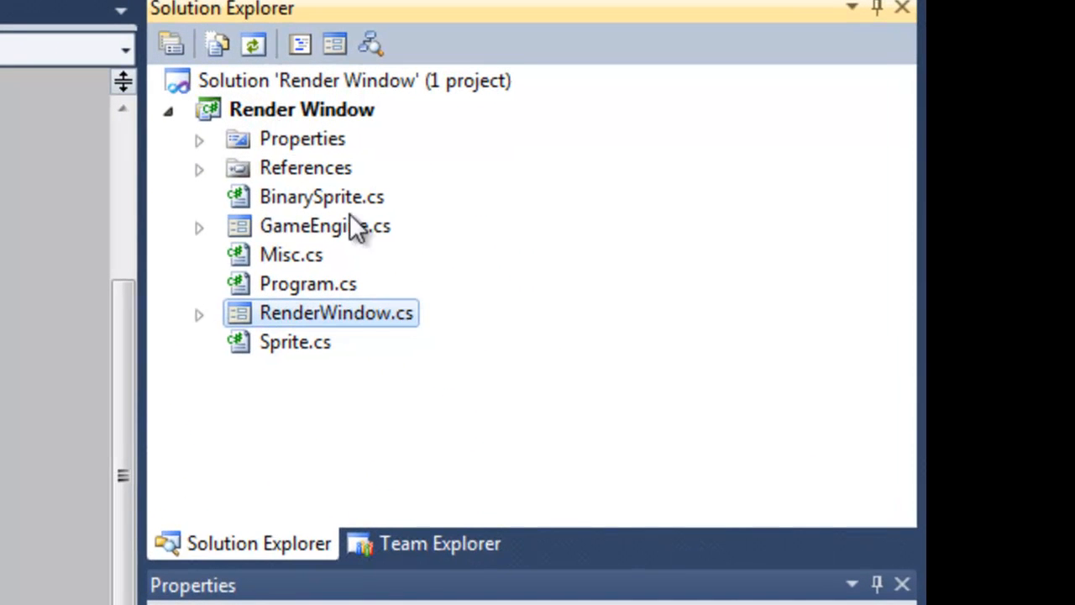
Browse GameEngine.cs, RenderWindow.cs, Misc.cs, Sprite.cs and BinarySprite.cs in Solution Explorer, then bring up the Sprite class source.
click(324, 225)
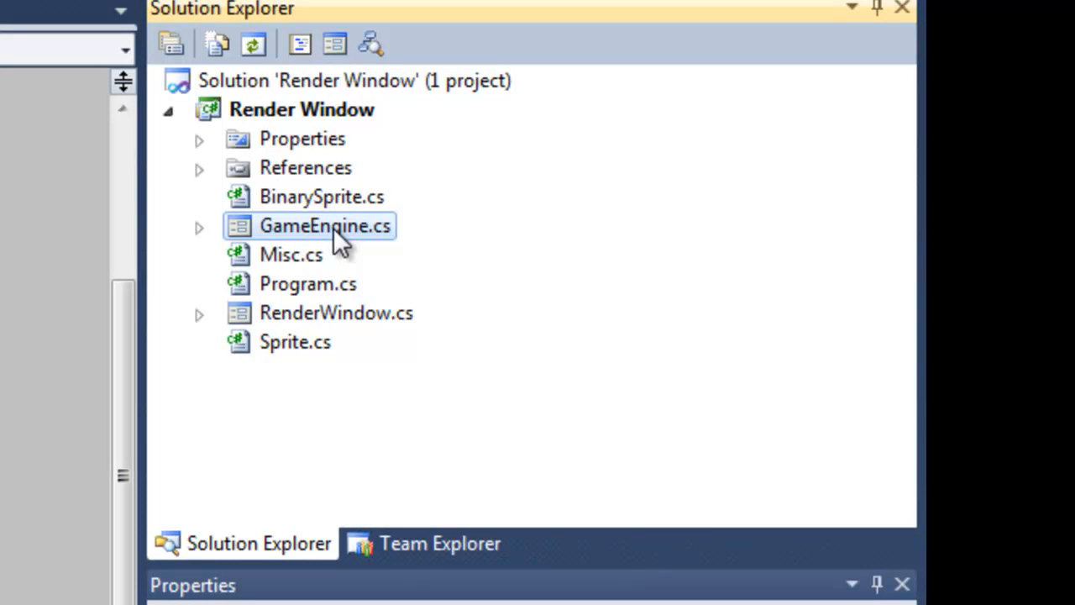
click(335, 313)
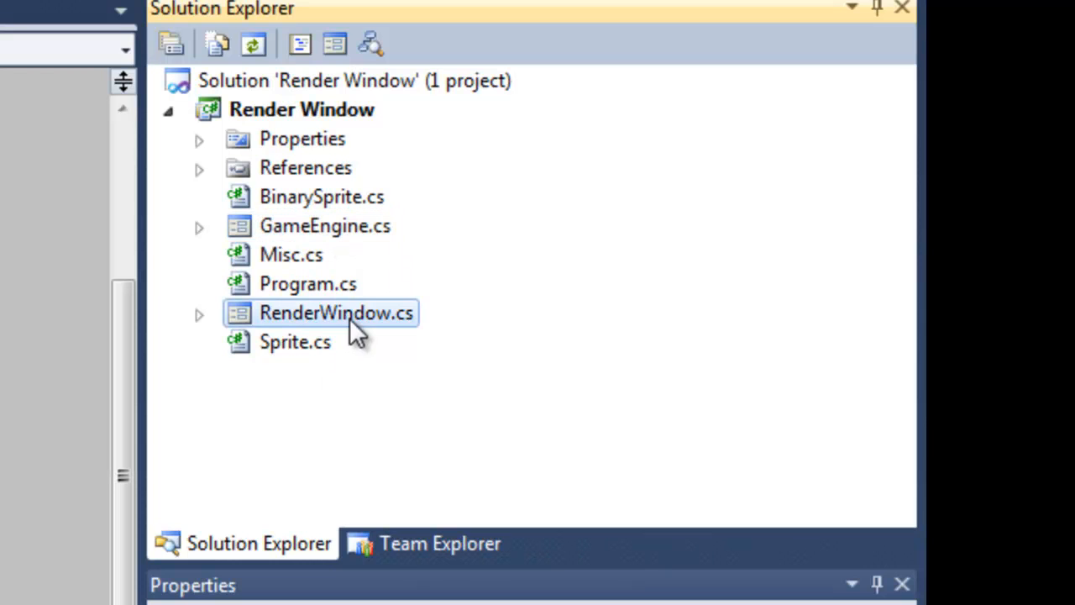
mouse_move(306, 294)
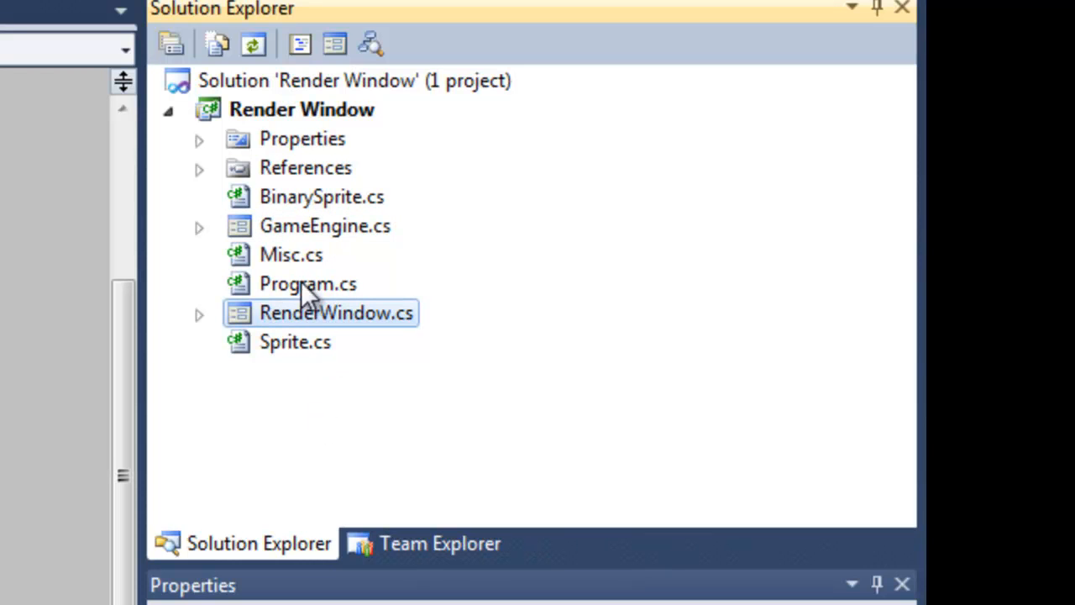
mouse_move(366, 332)
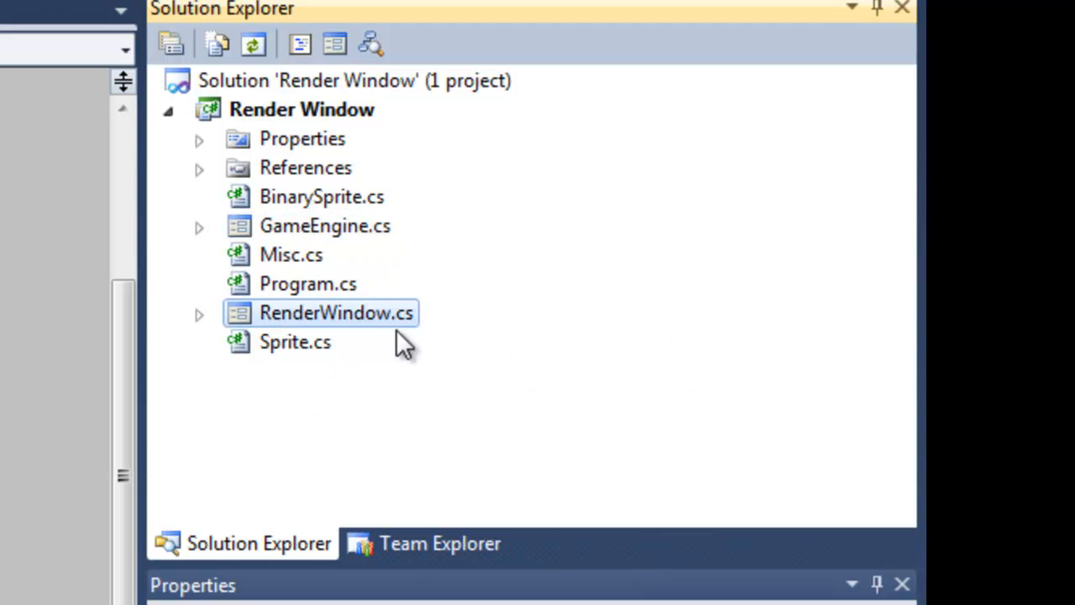
mouse_move(316, 314)
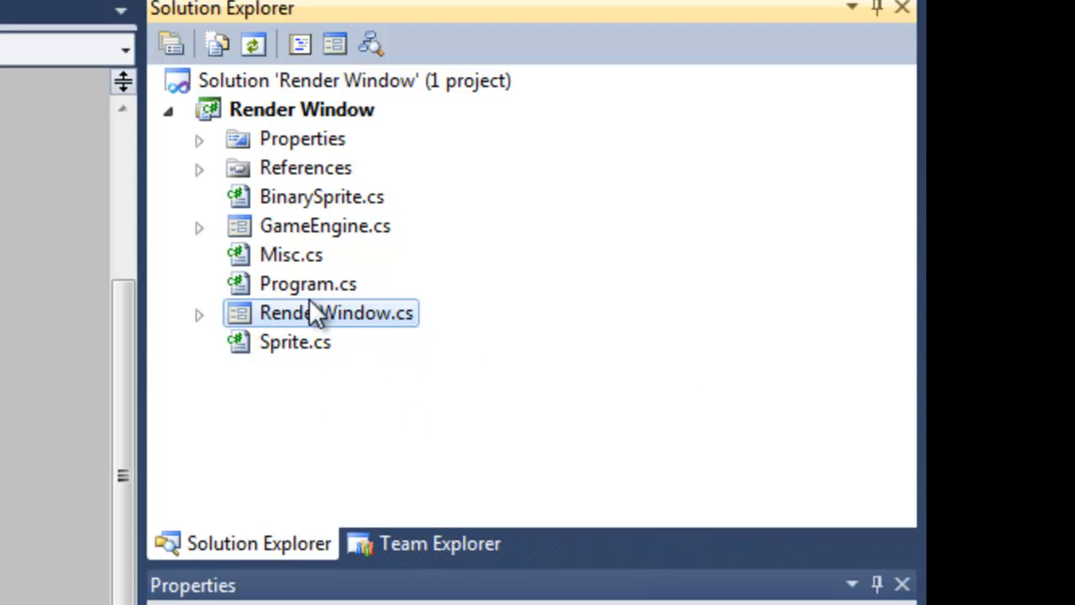
click(290, 255)
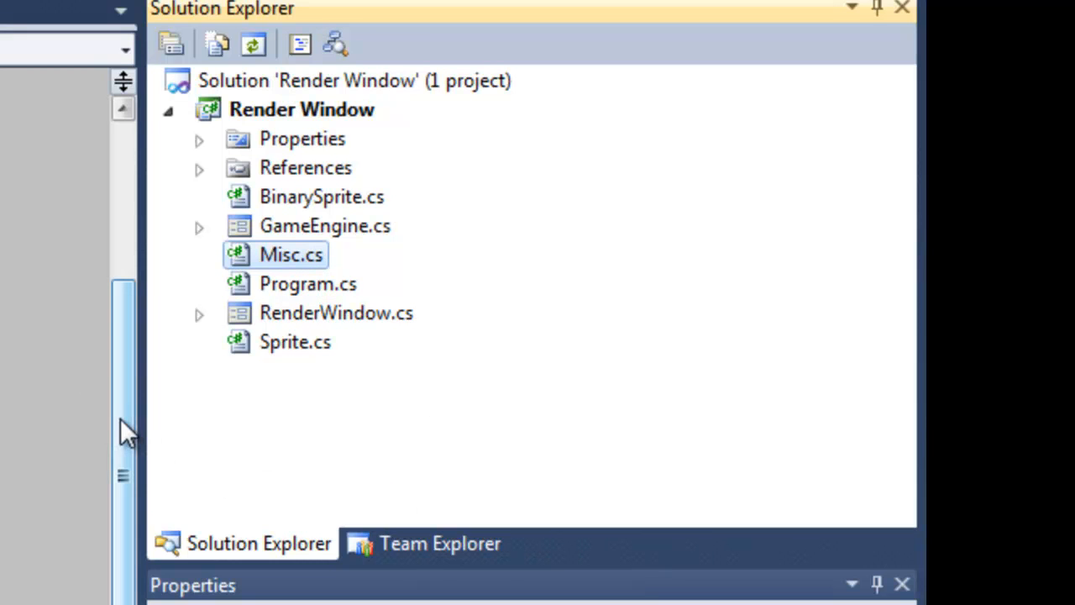
click(296, 342)
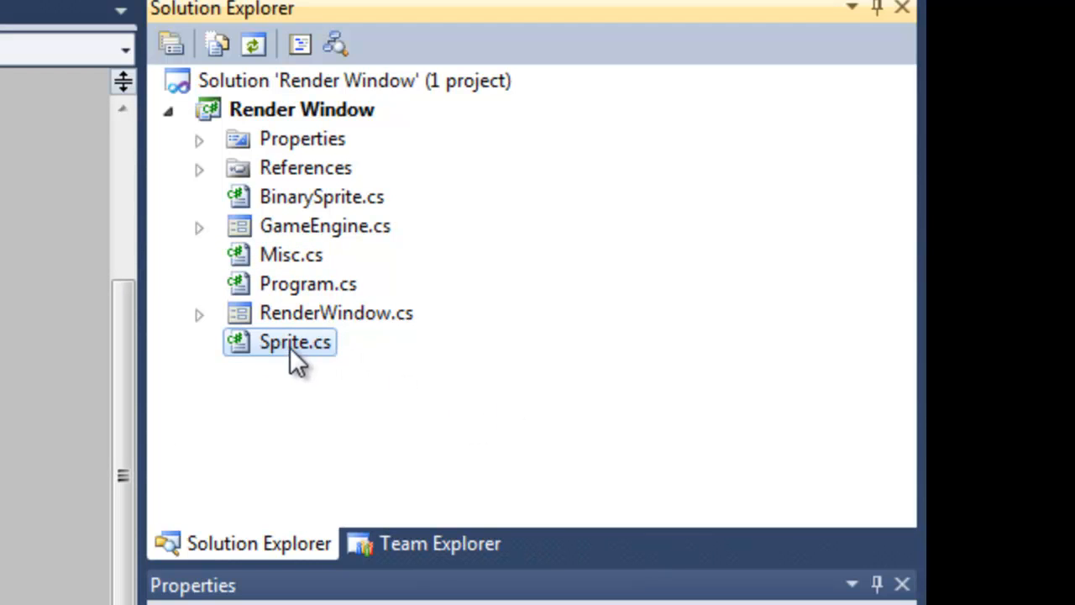
mouse_move(285, 378)
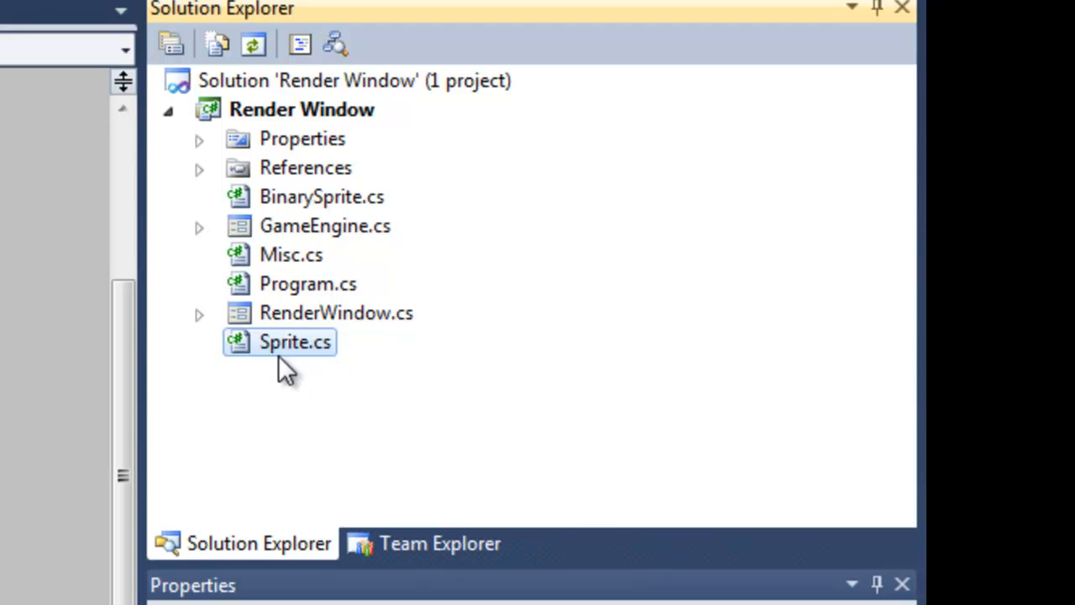
mouse_move(218, 381)
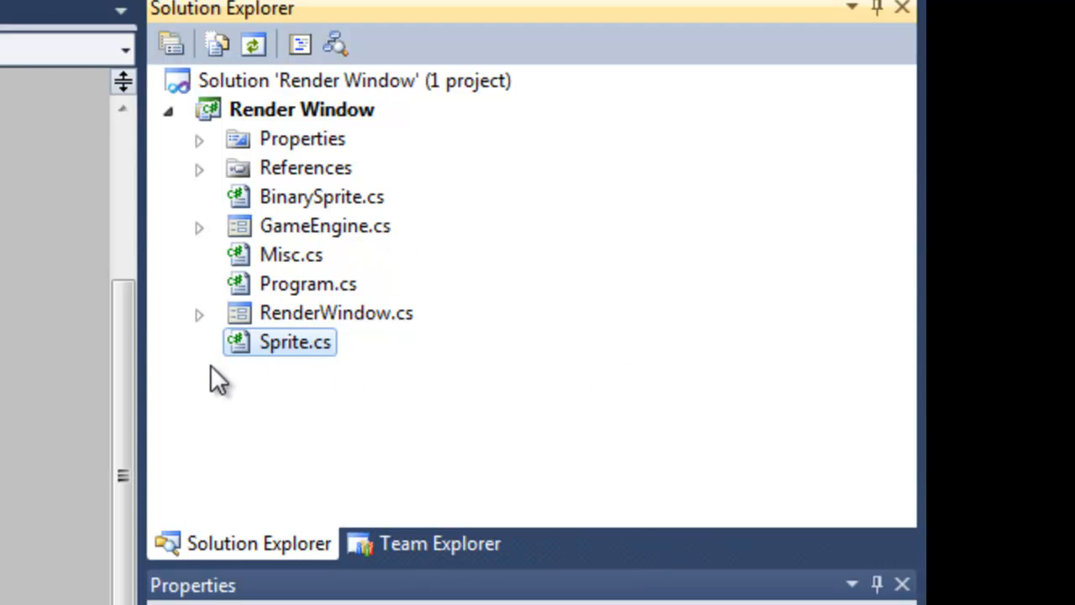
mouse_move(370, 289)
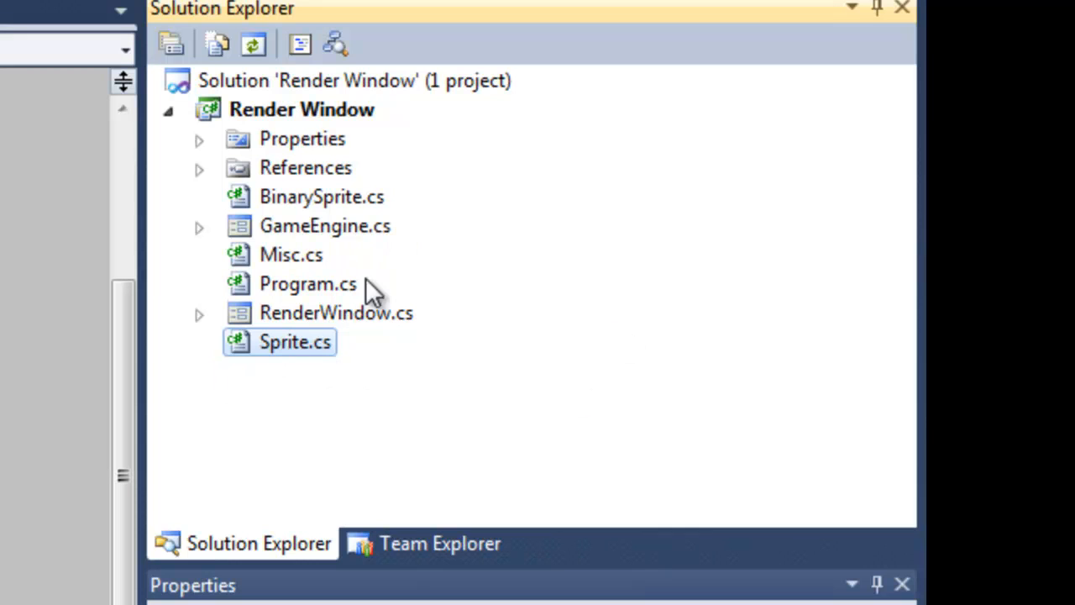
click(323, 196)
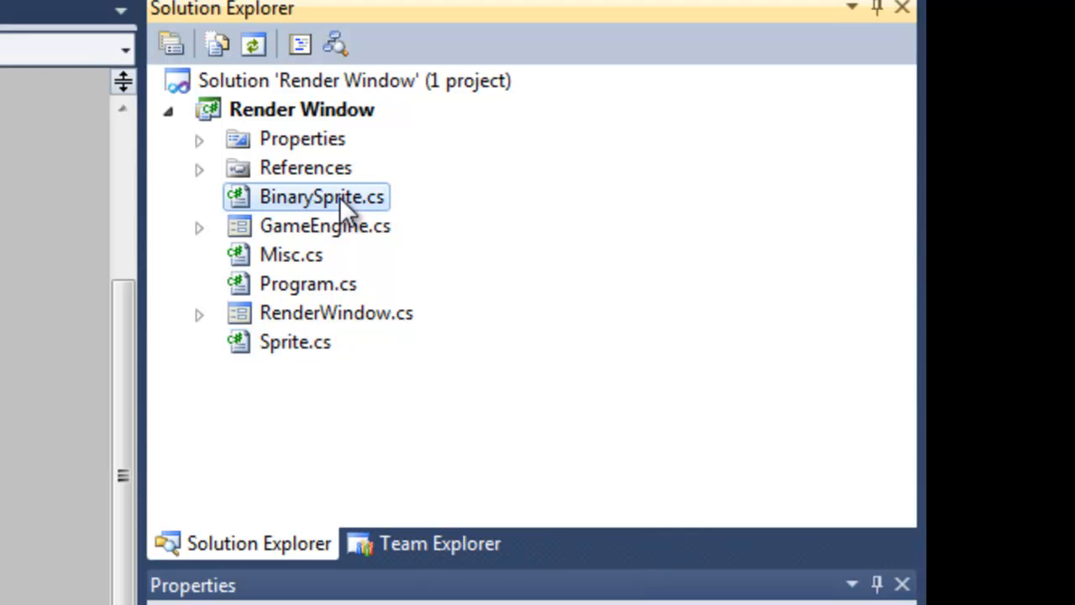
mouse_move(361, 233)
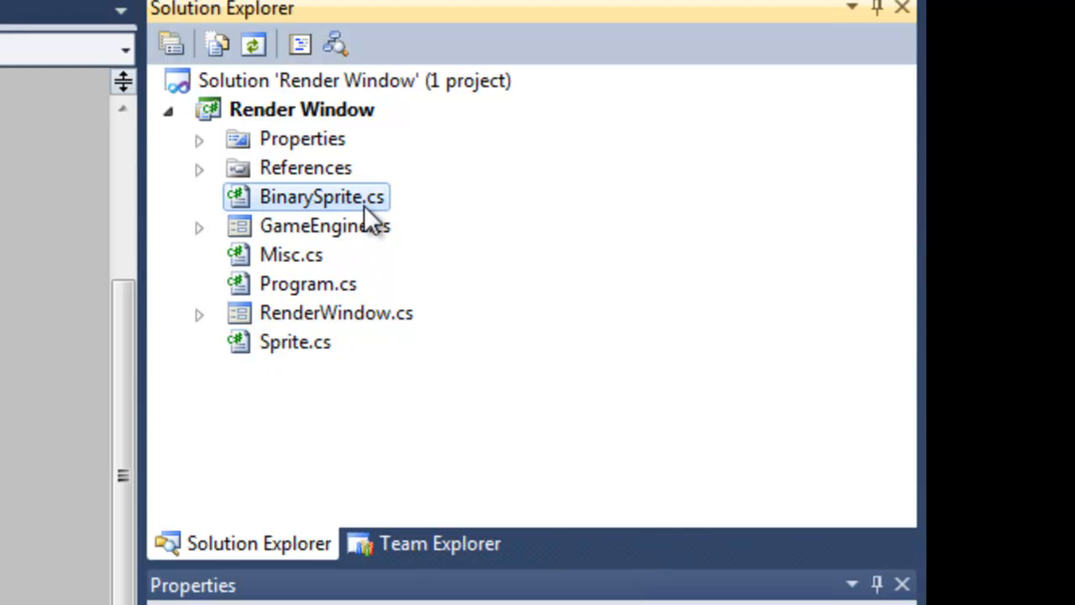
mouse_move(289, 227)
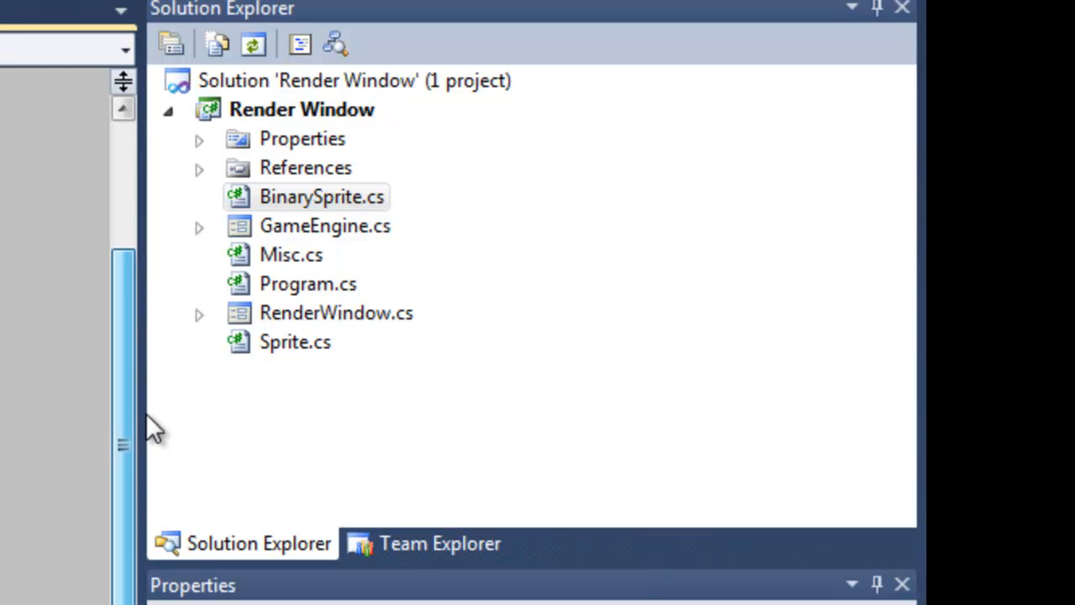
double_click(323, 197)
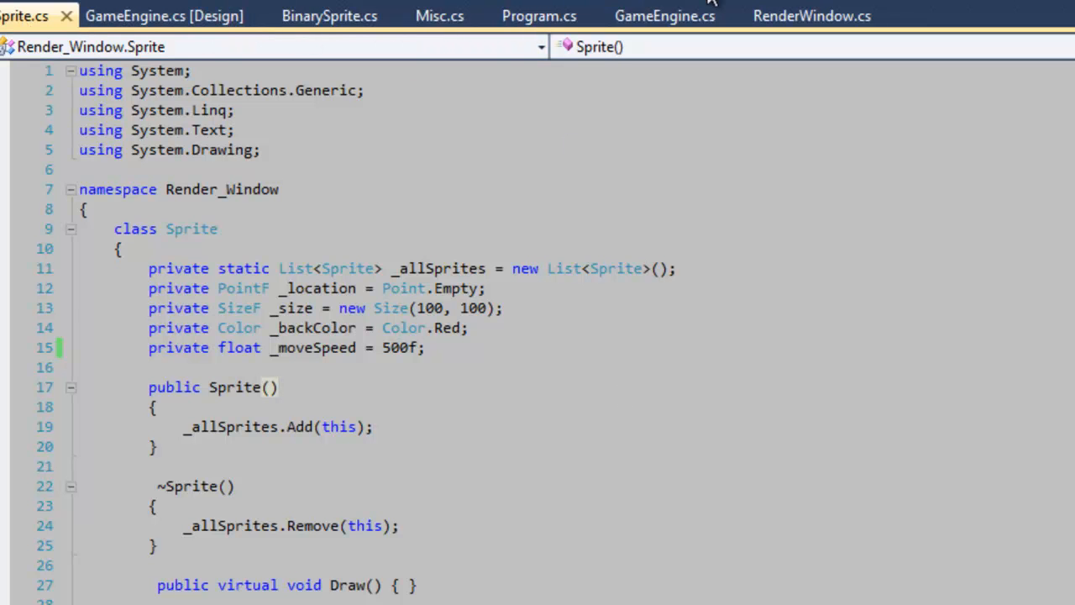
click(665, 16)
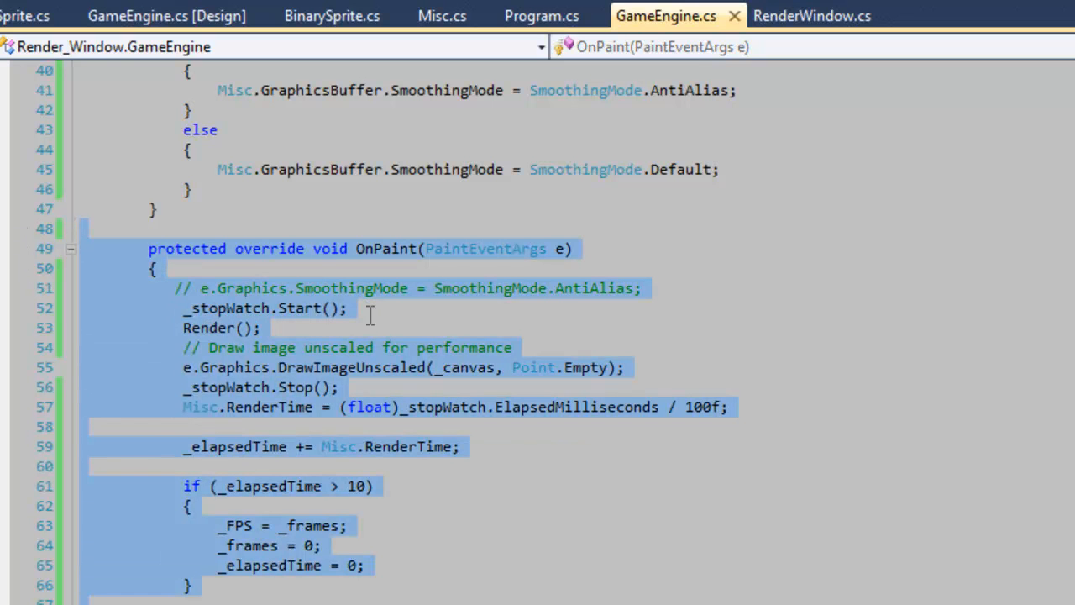
mouse_move(428, 347)
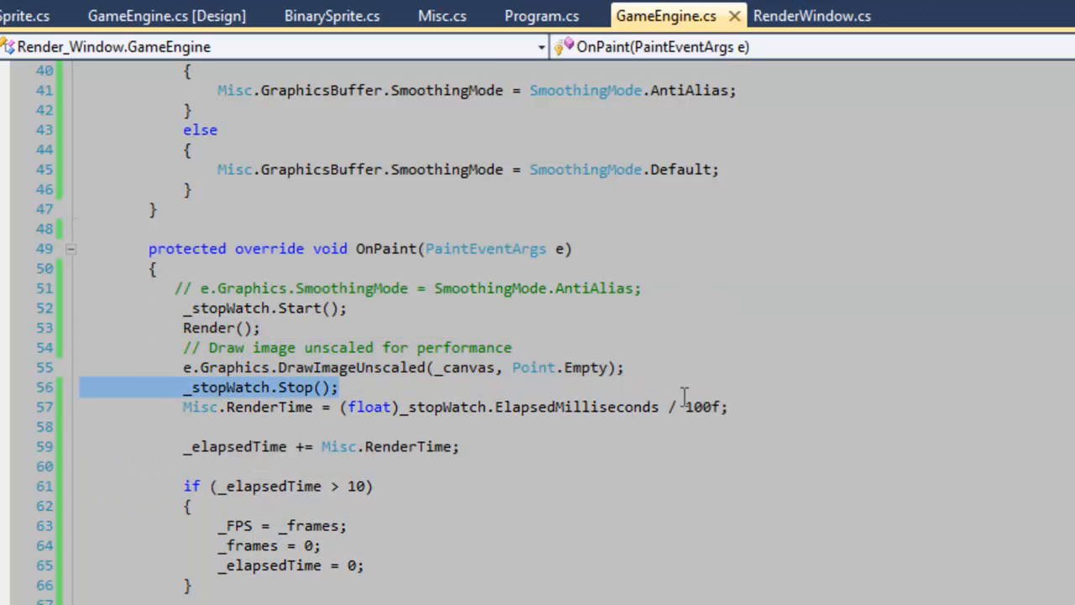
click(198, 408)
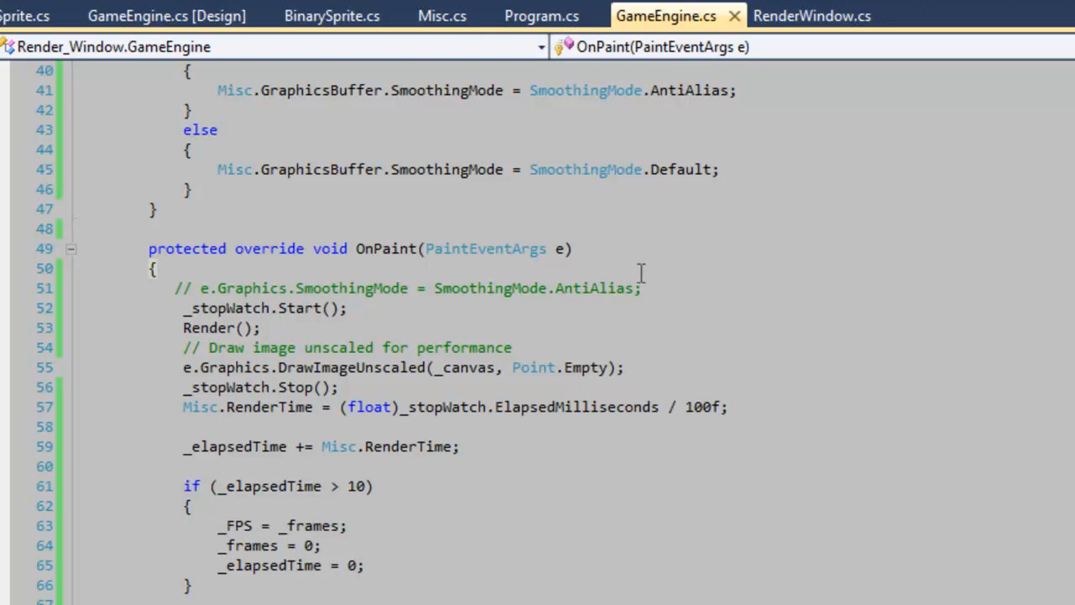
mouse_move(407, 7)
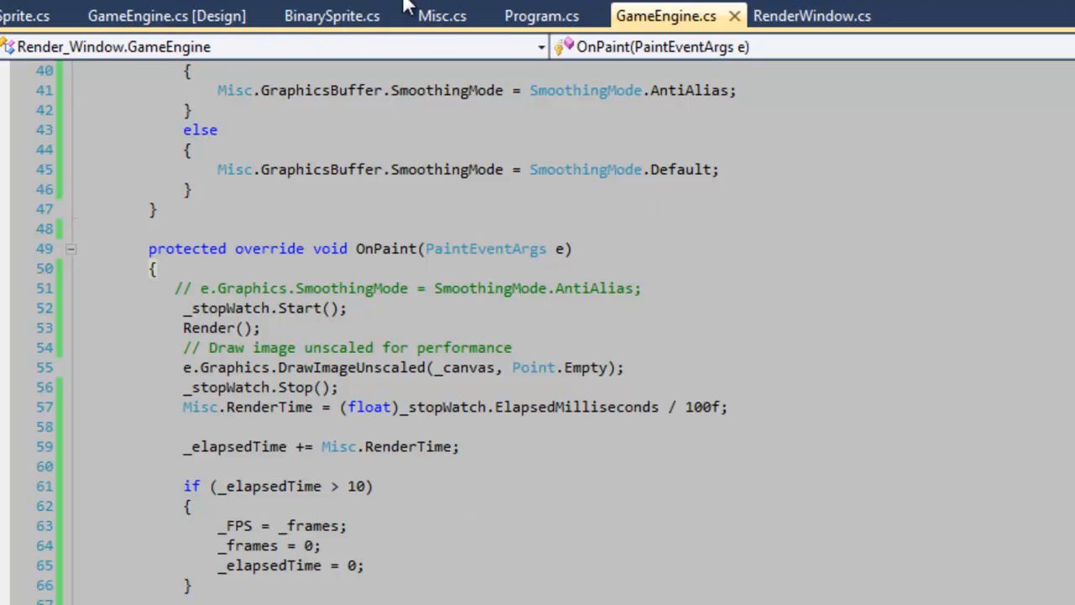
Show BinarySprite.cs Draw() and highlight the Location.Y + MoveSpeed * Misc.RenderTime position calculation.
click(331, 15)
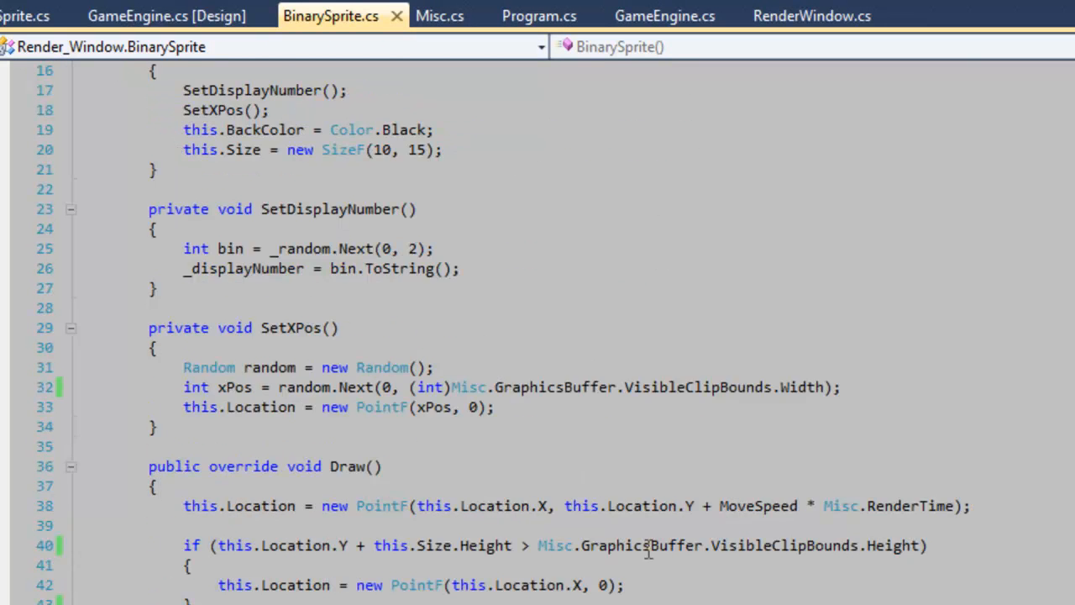
scroll(down, 3)
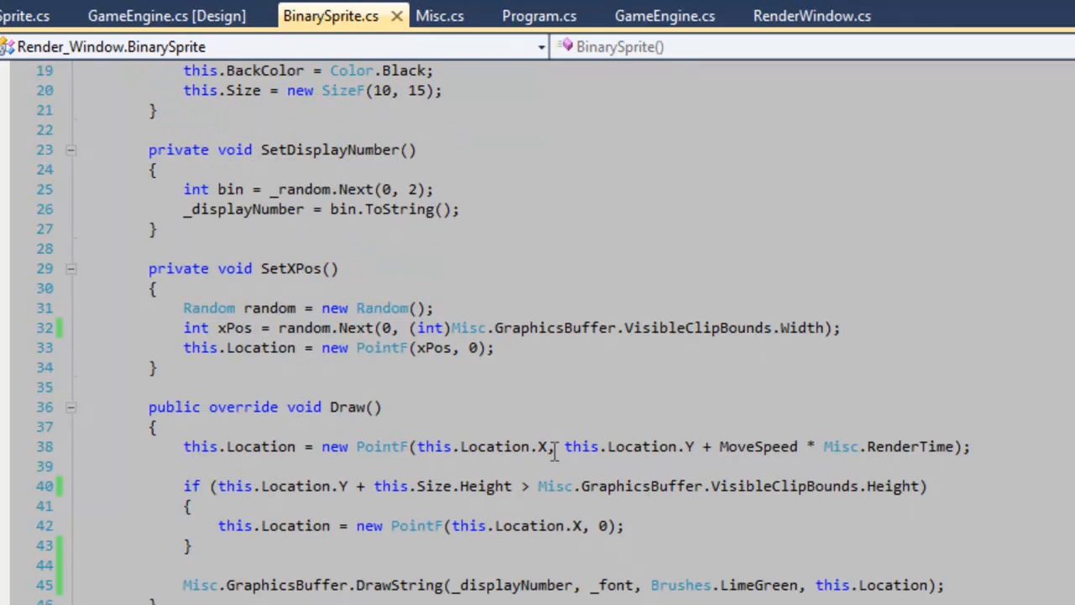
drag(564, 446, 954, 447)
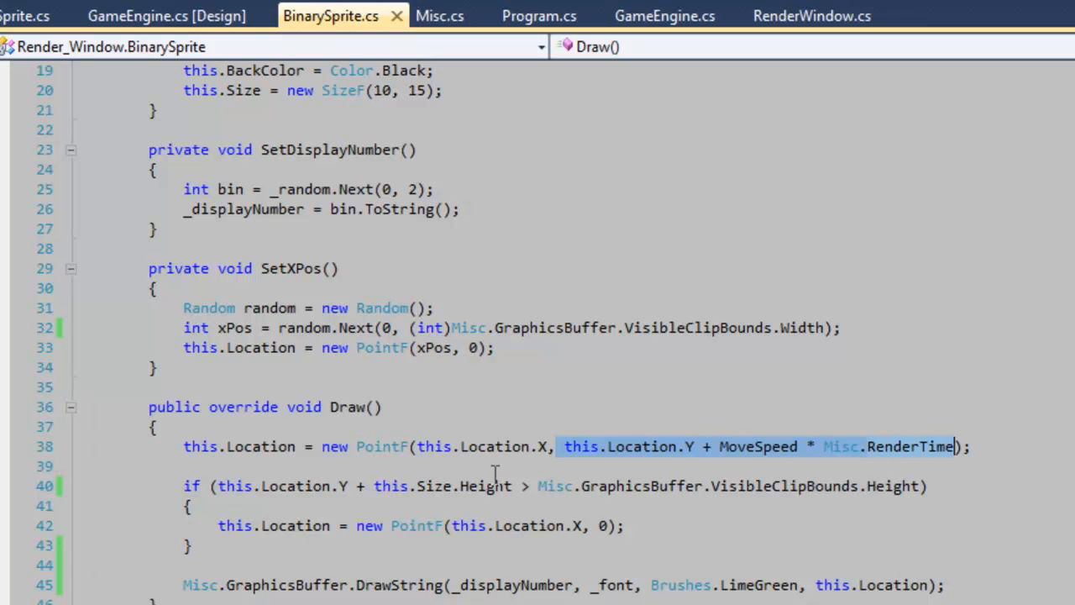
mouse_move(658, 464)
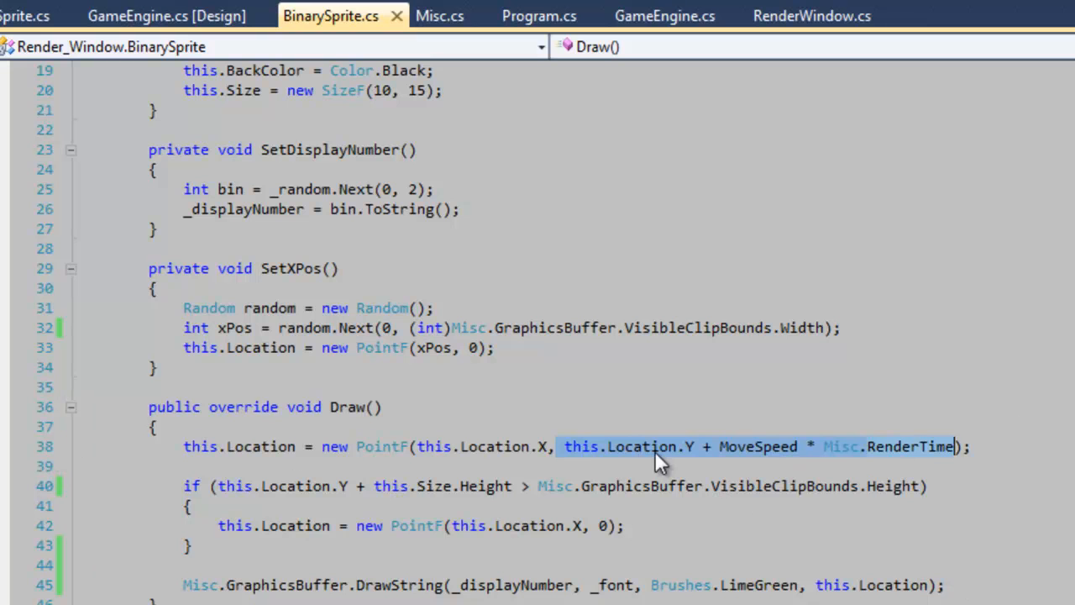
mouse_move(561, 455)
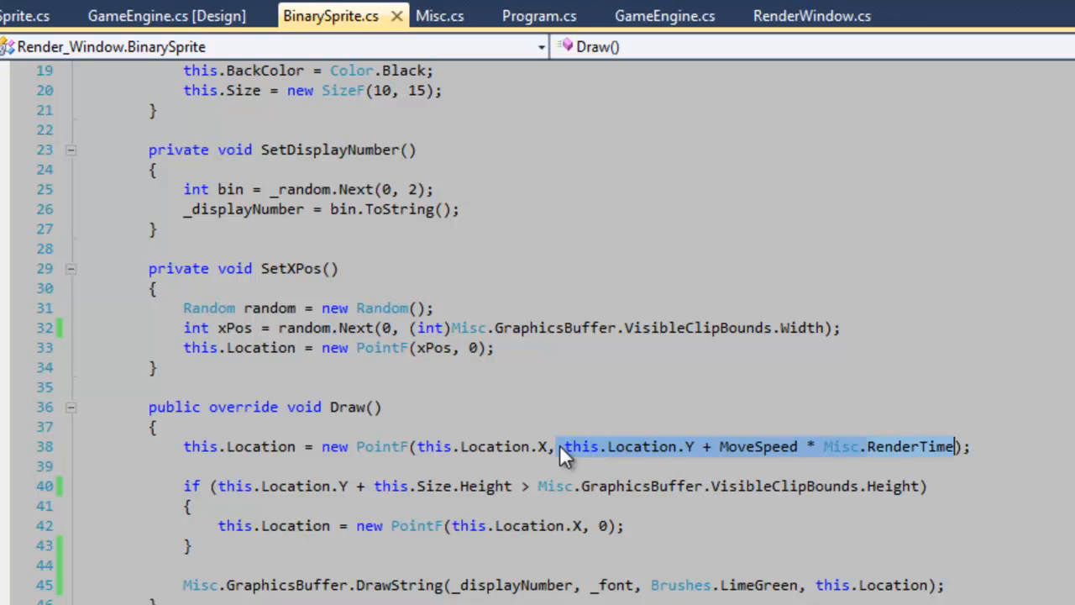
mouse_move(957, 455)
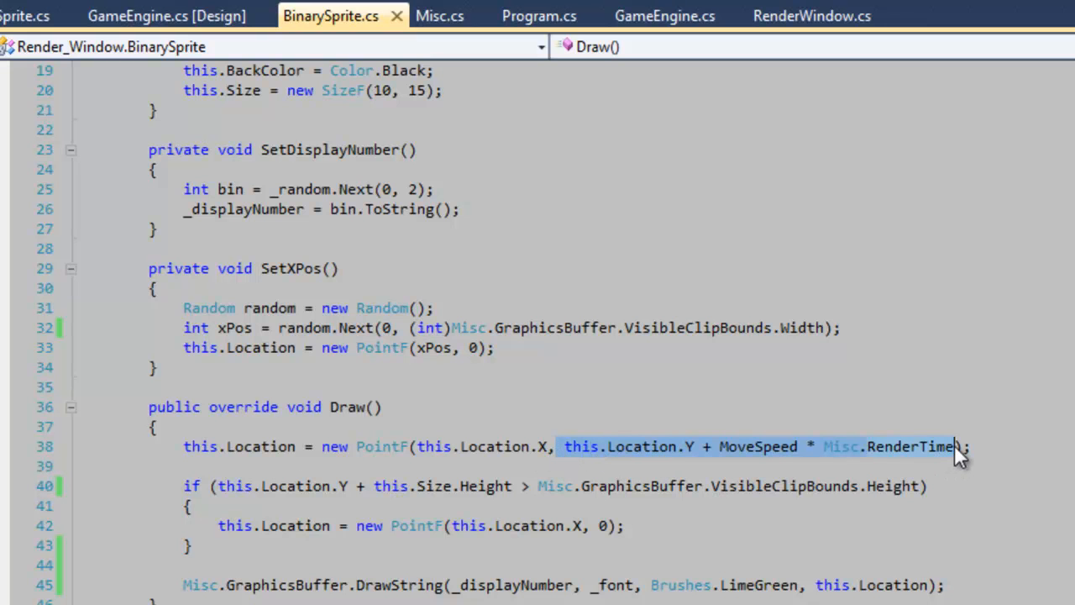
mouse_move(687, 456)
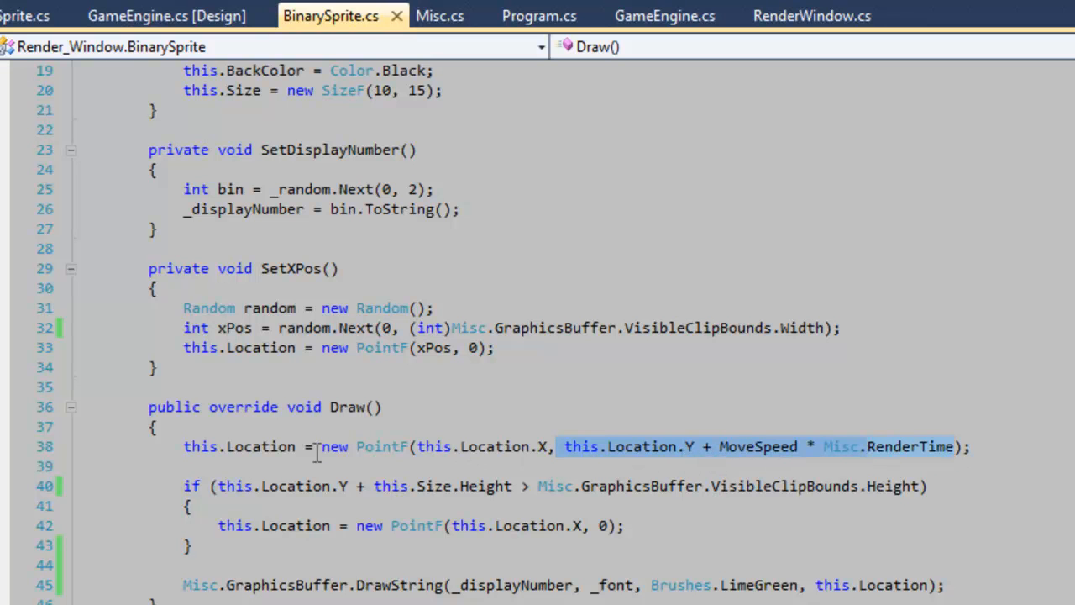
mouse_move(324, 446)
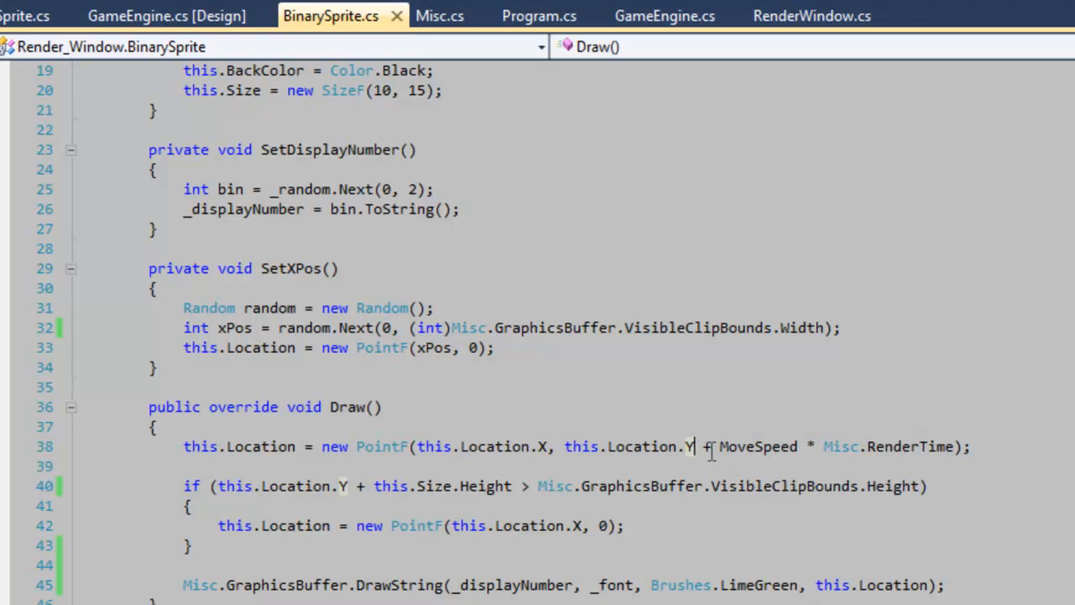
Single out the MoveSpeed * RenderTime term and the Misc class reference in the movement expression.
drag(719, 447, 953, 447)
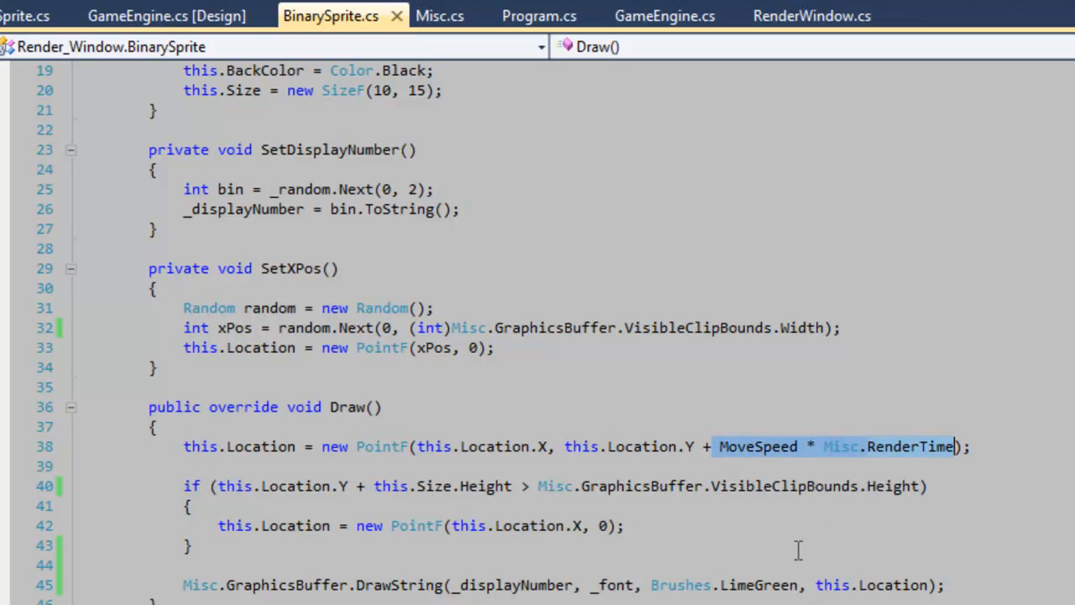
mouse_move(759, 465)
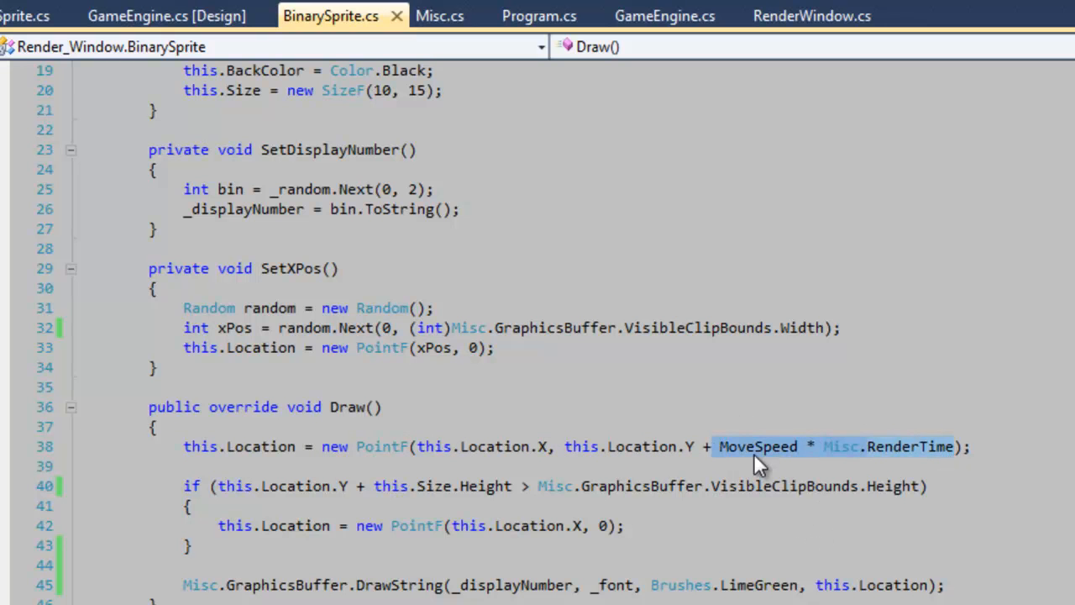
click(756, 446)
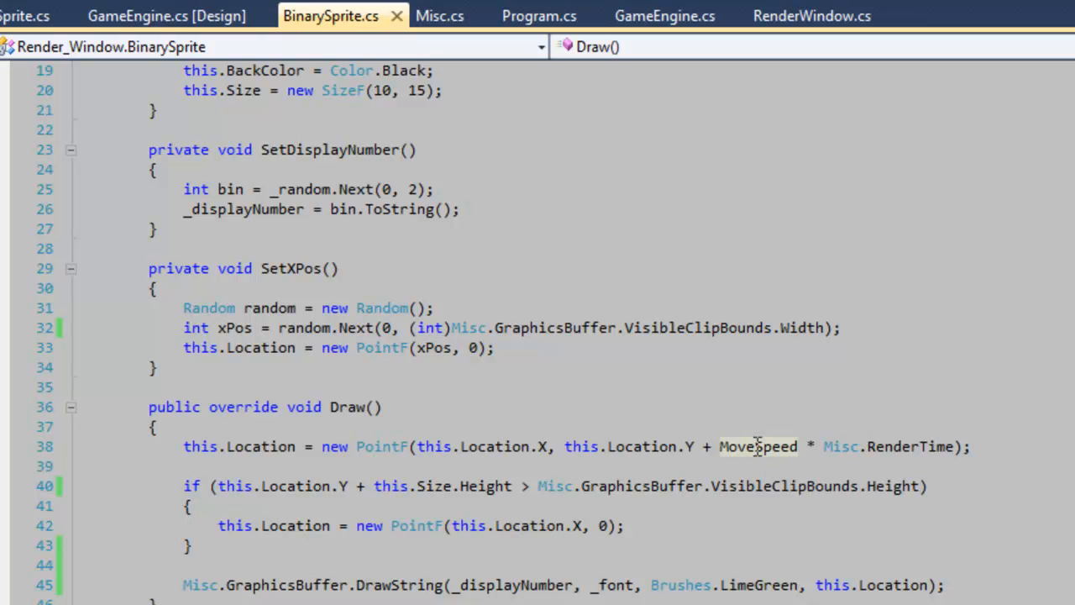
mouse_move(757, 447)
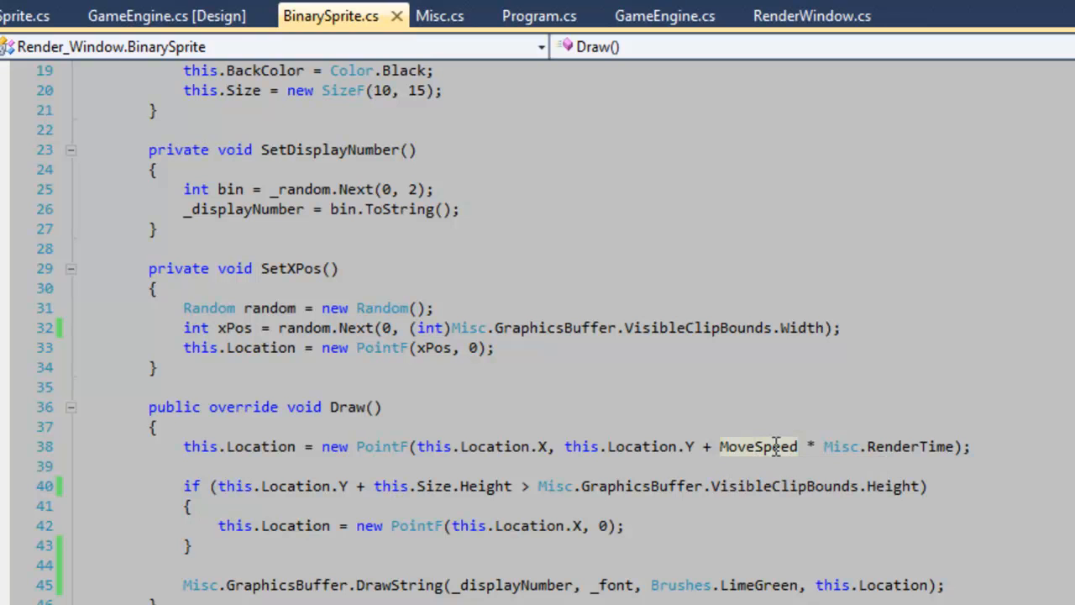
double_click(907, 447)
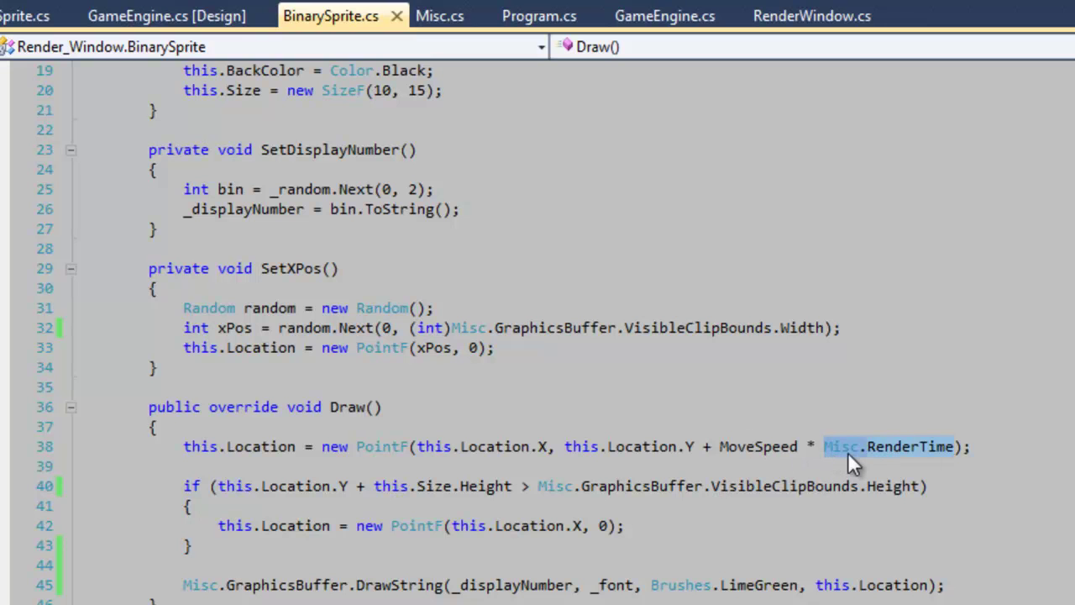
click(955, 447)
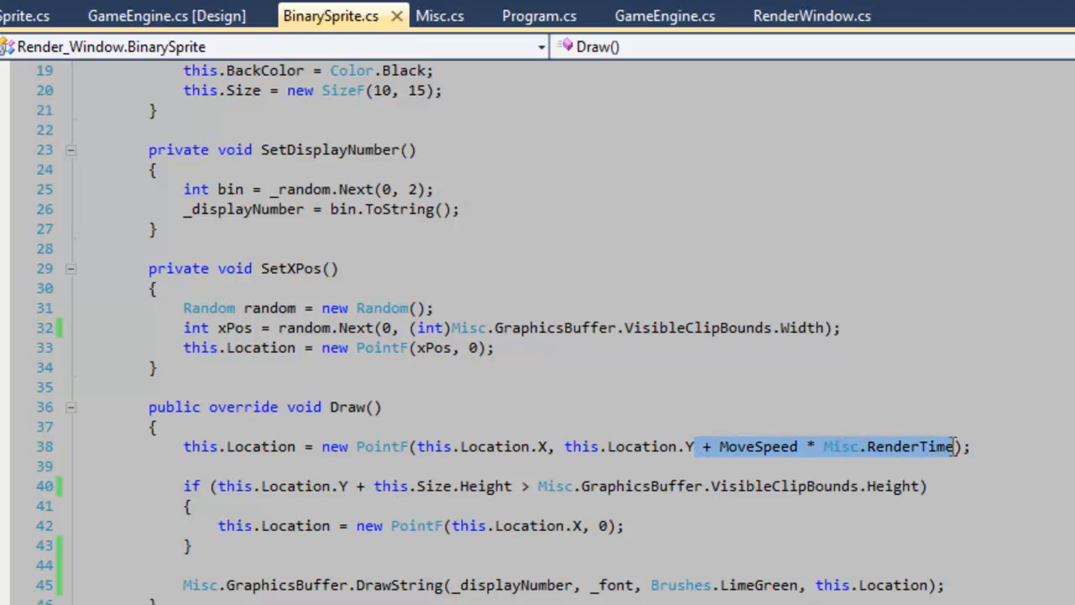
mouse_move(1051, 428)
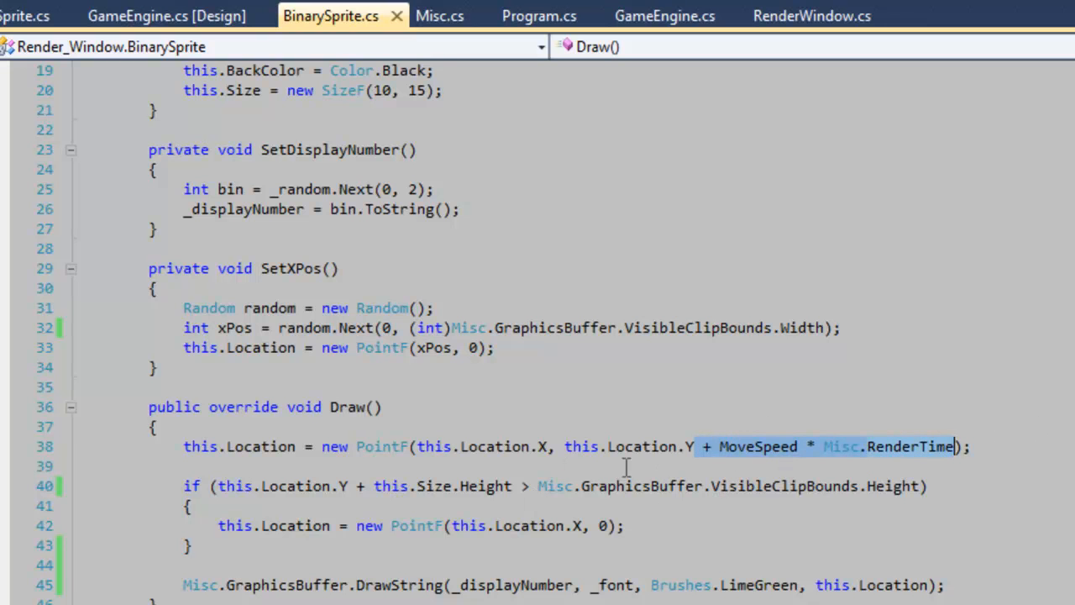
mouse_move(806, 467)
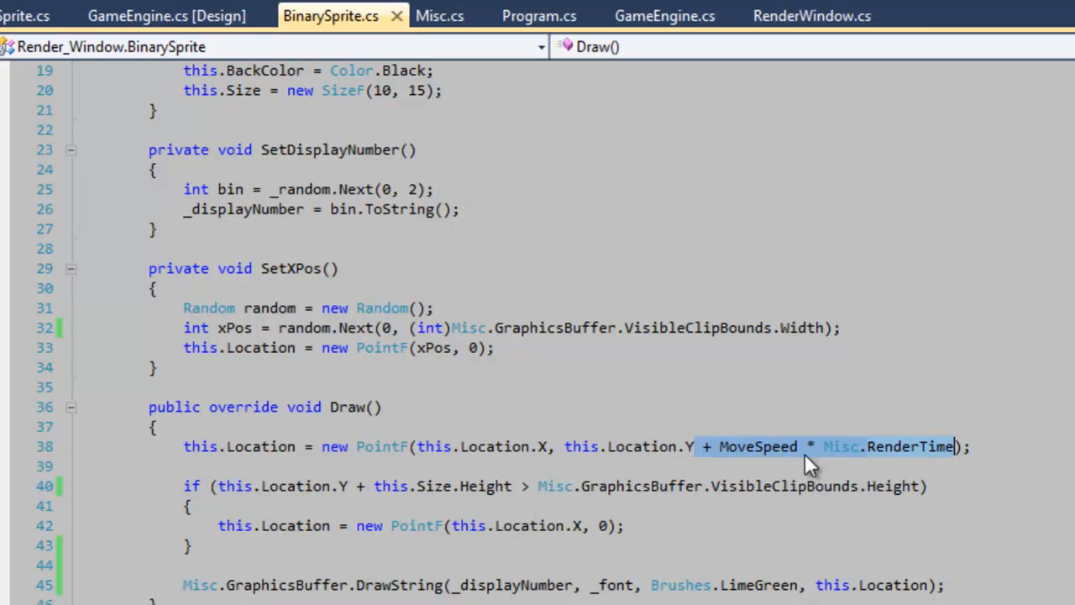
click(974, 447)
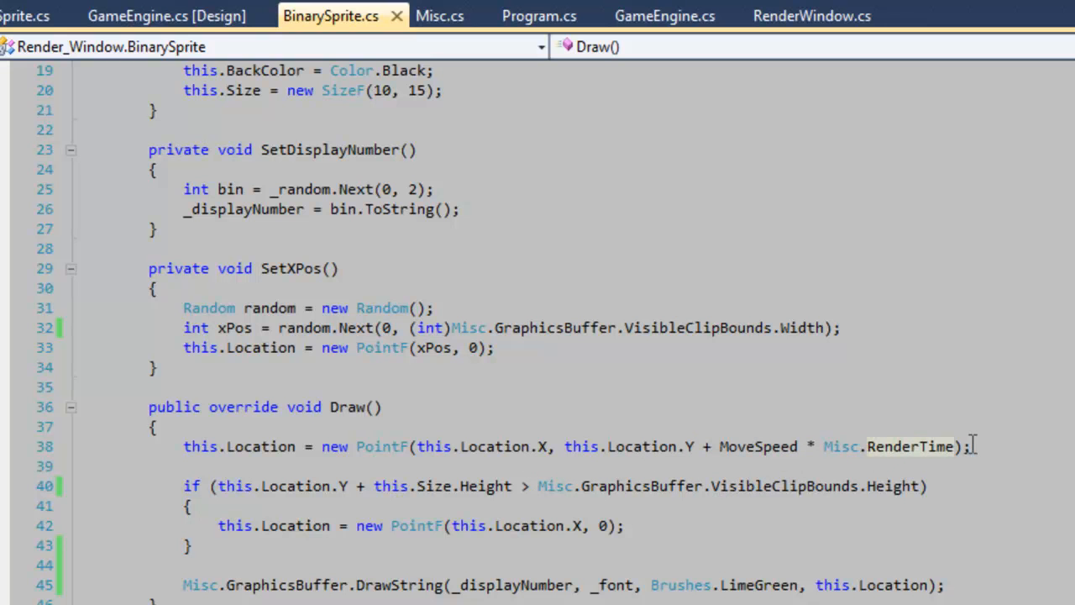
mouse_move(697, 507)
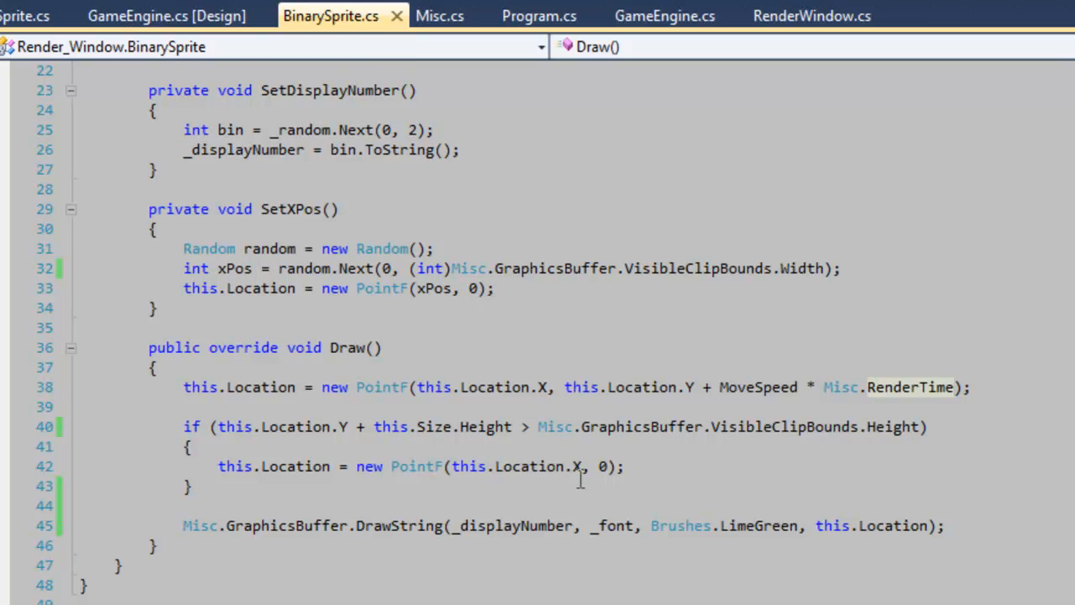
mouse_move(959, 383)
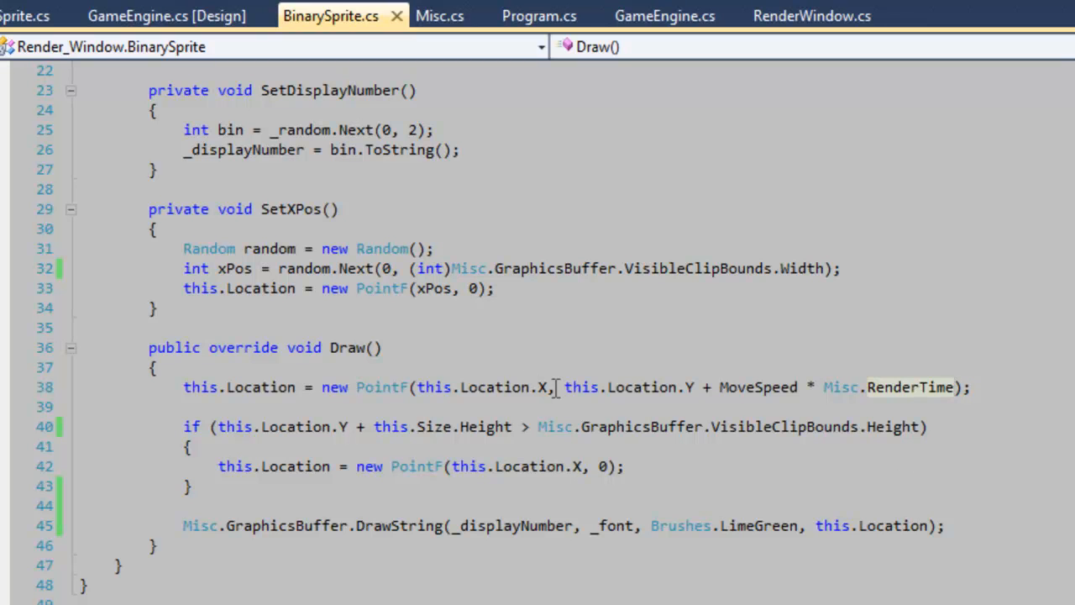
mouse_move(702, 310)
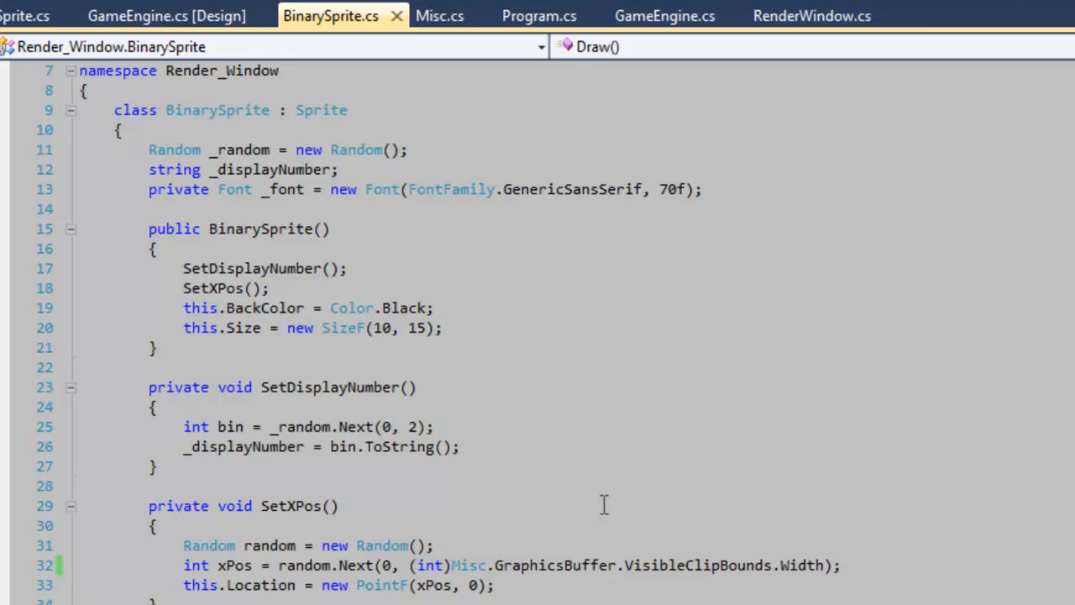
mouse_move(373, 370)
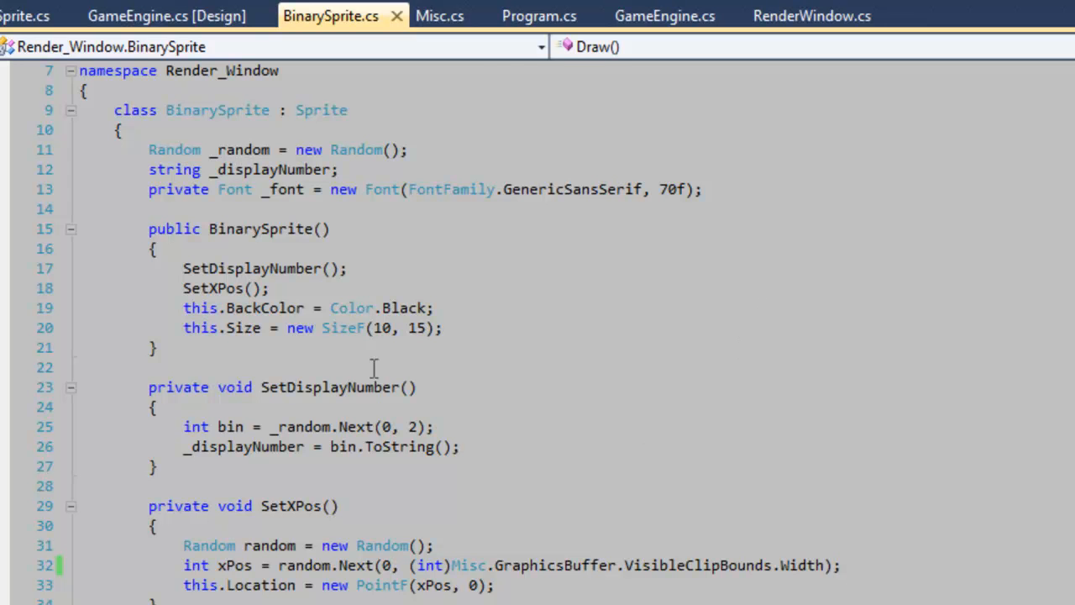